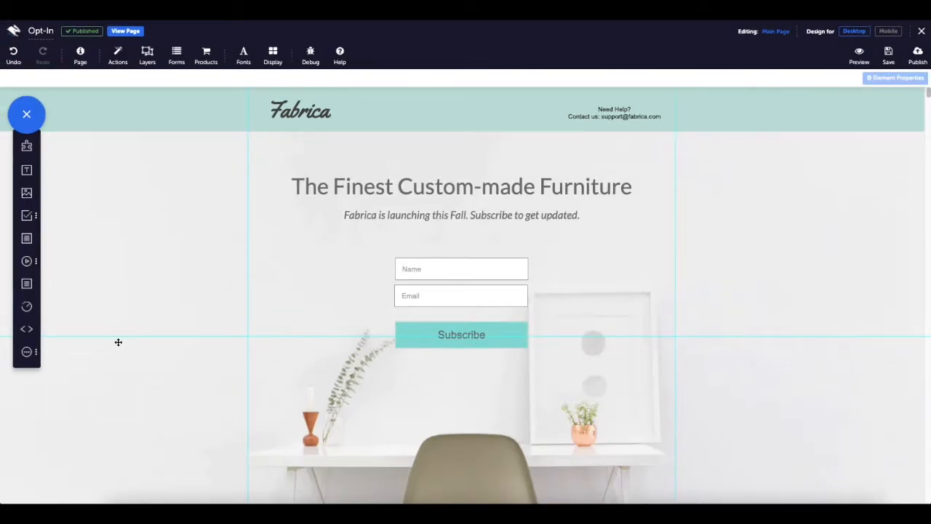
{"action": "mouse_move", "coordinate": [157, 308]}
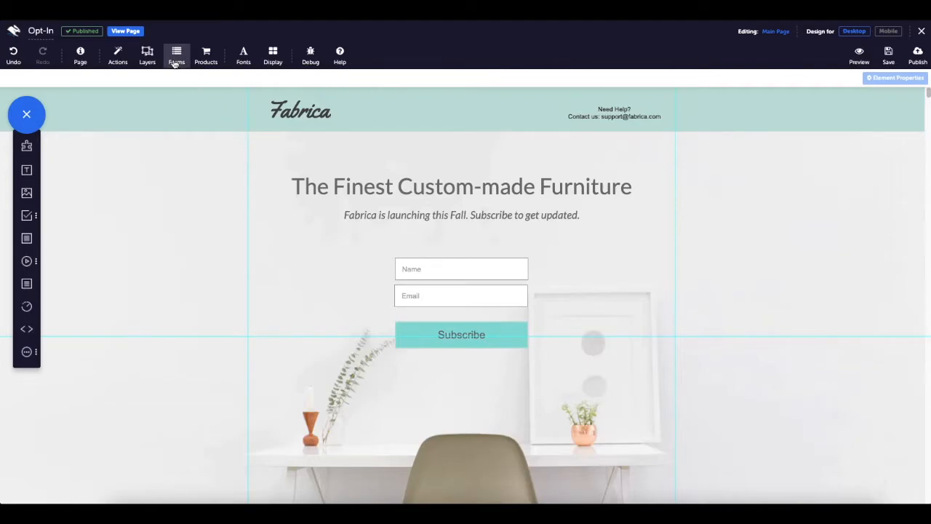
- Enable form email notifications with the subject 'New Client' in the Forms Email settings
{"action": "left_click", "coordinate": [176, 55]}
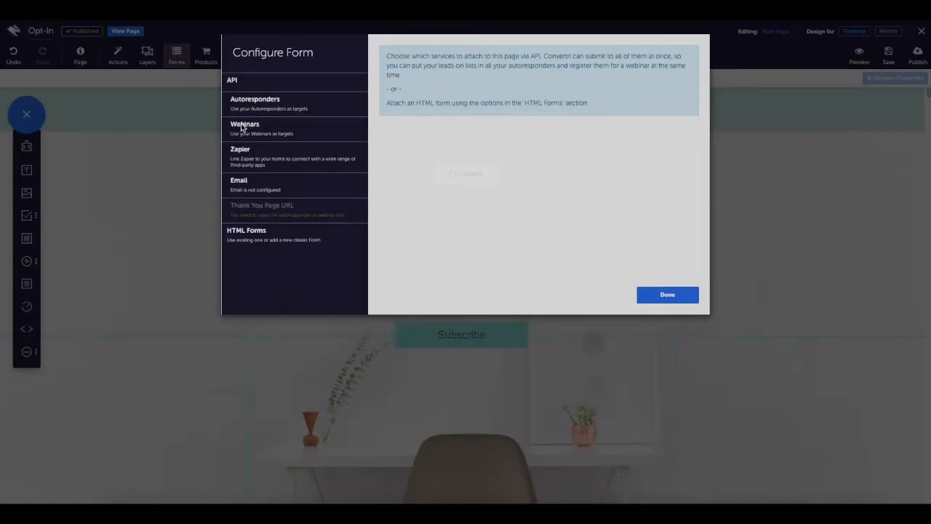
{"action": "left_click", "coordinate": [238, 180]}
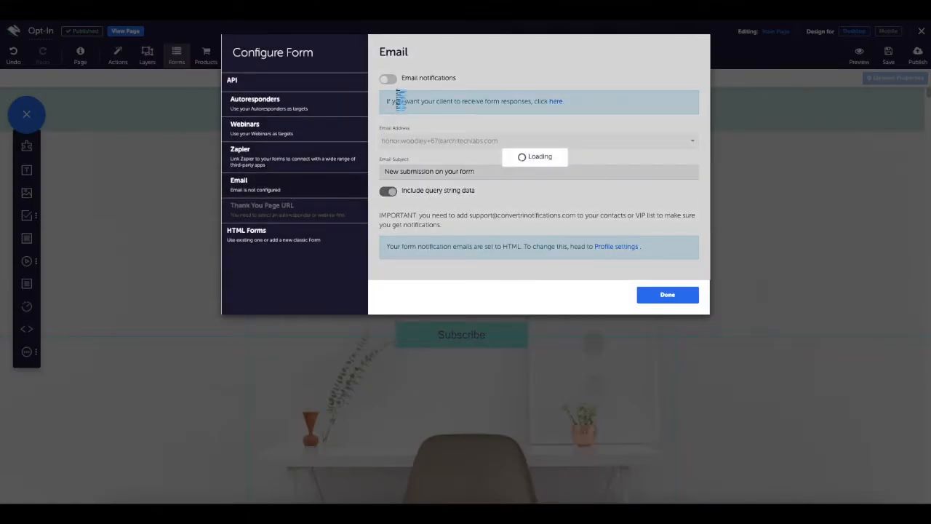
{"action": "left_click", "coordinate": [387, 79]}
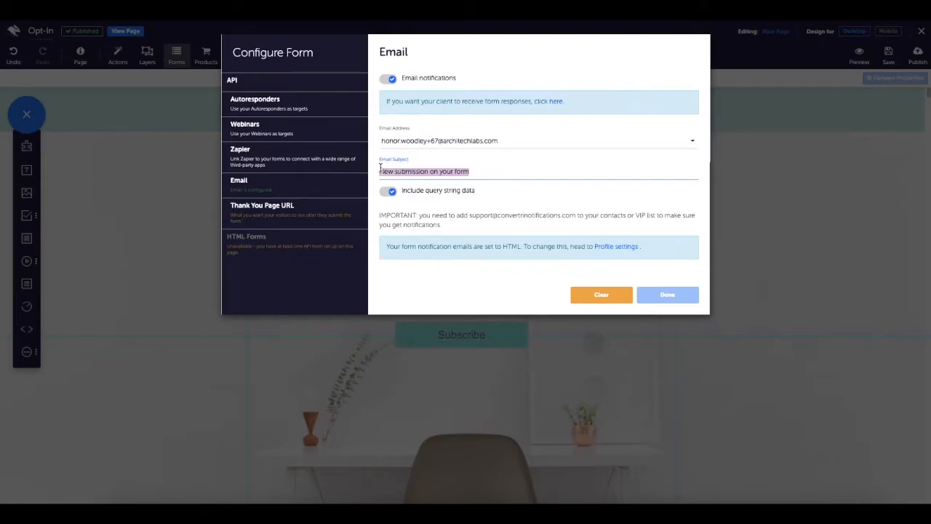
{"action": "type", "text": "New Client"}
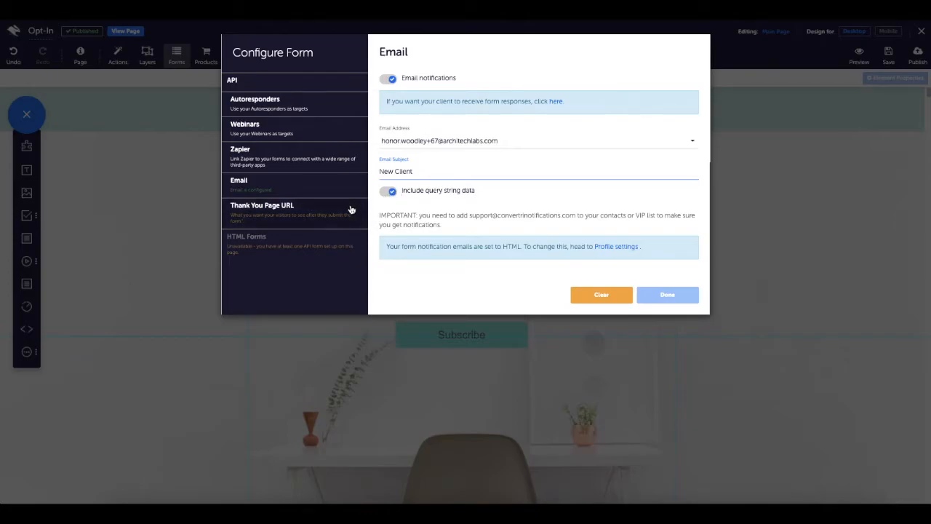
{"action": "left_click", "coordinate": [262, 209]}
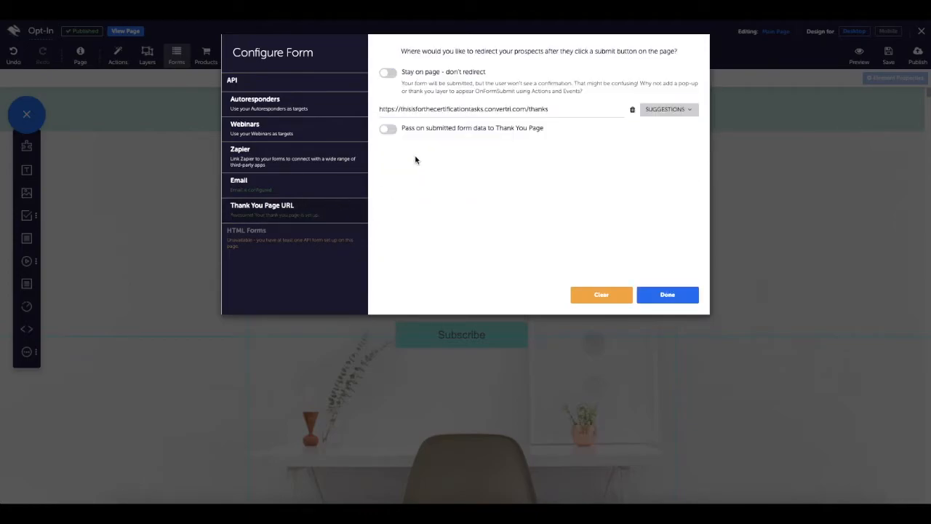
- Keep the thank-you page redirect active (Stay on page off), check pass-on data, and finish with Done
{"action": "left_click", "coordinate": [666, 109]}
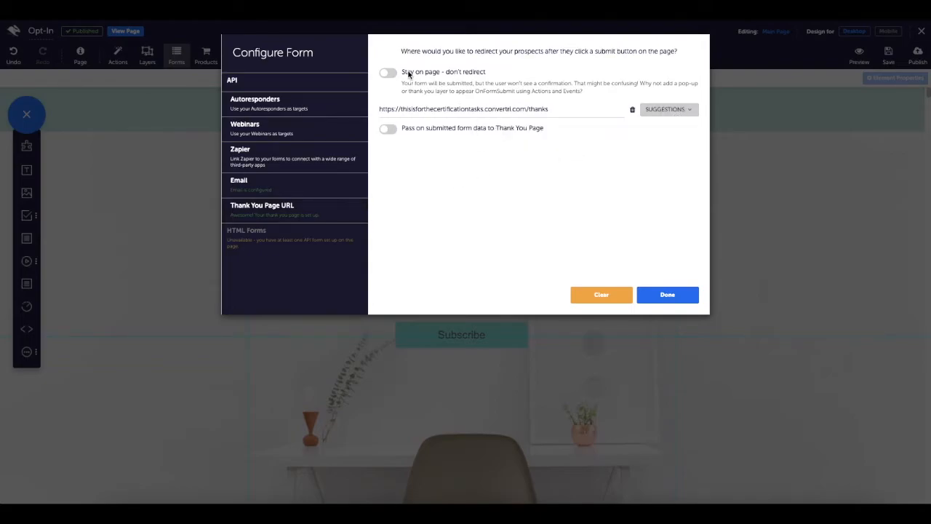
{"action": "left_click", "coordinate": [387, 72]}
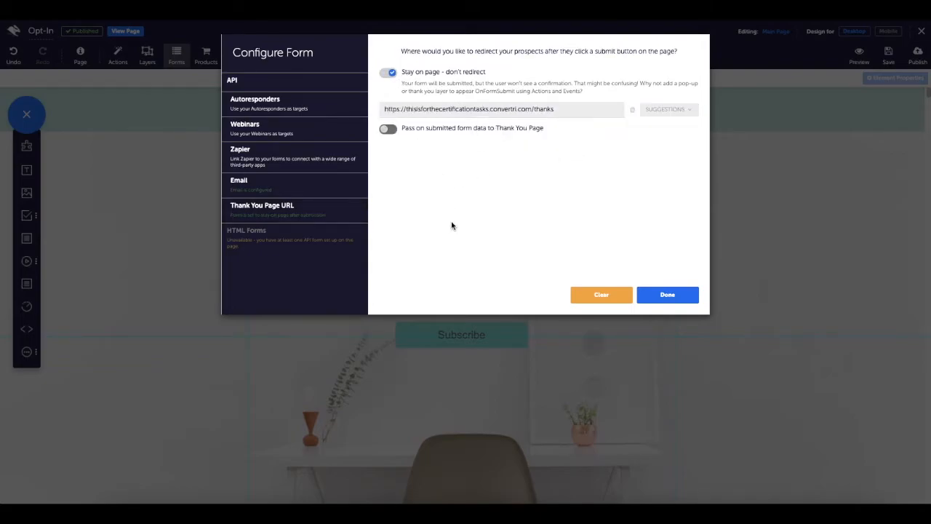
{"action": "left_click", "coordinate": [387, 72]}
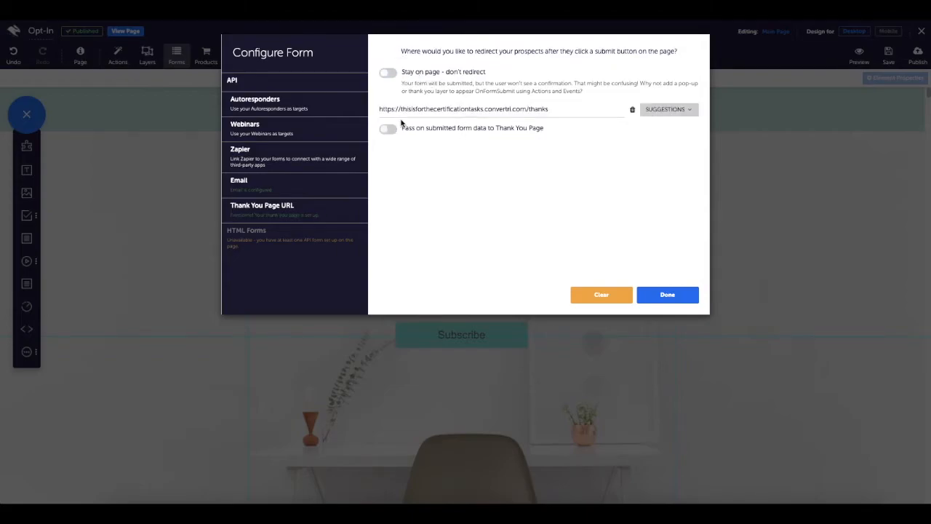
{"action": "left_click", "coordinate": [387, 130]}
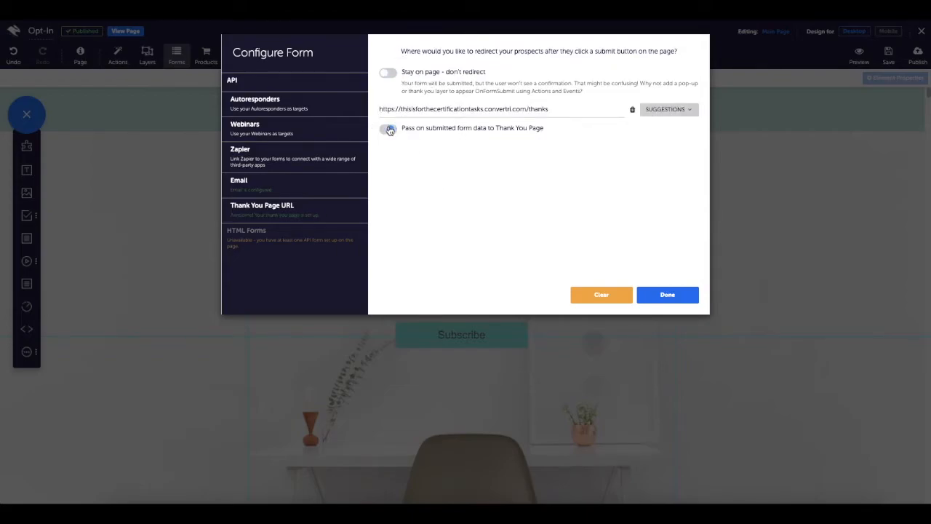
{"action": "left_click", "coordinate": [666, 294]}
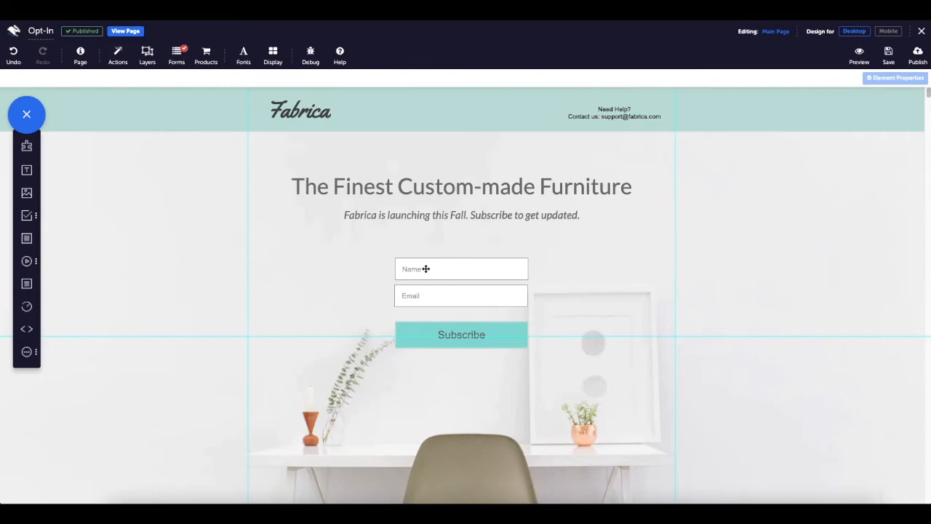
- Review the Name input's field settings and set the Email input's Assigned Field Type to Email
{"action": "left_click", "coordinate": [462, 268]}
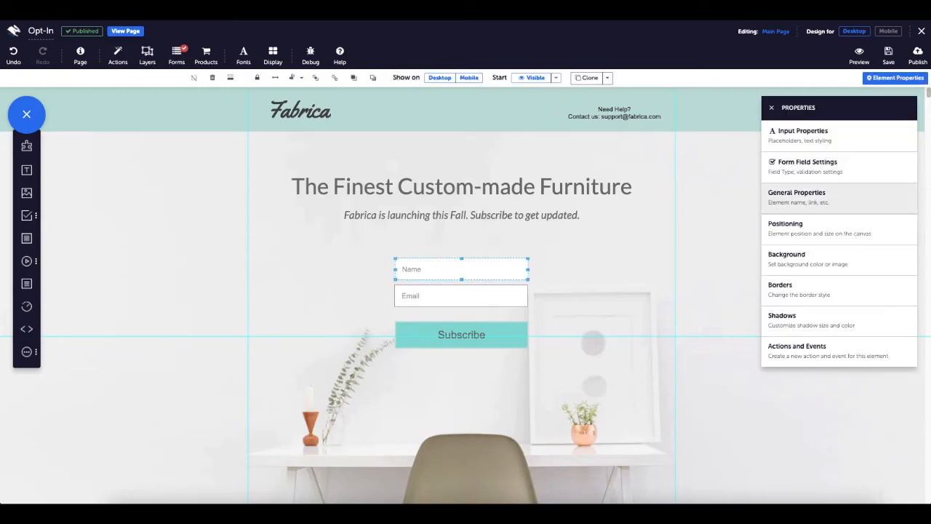
{"action": "left_click", "coordinate": [807, 161]}
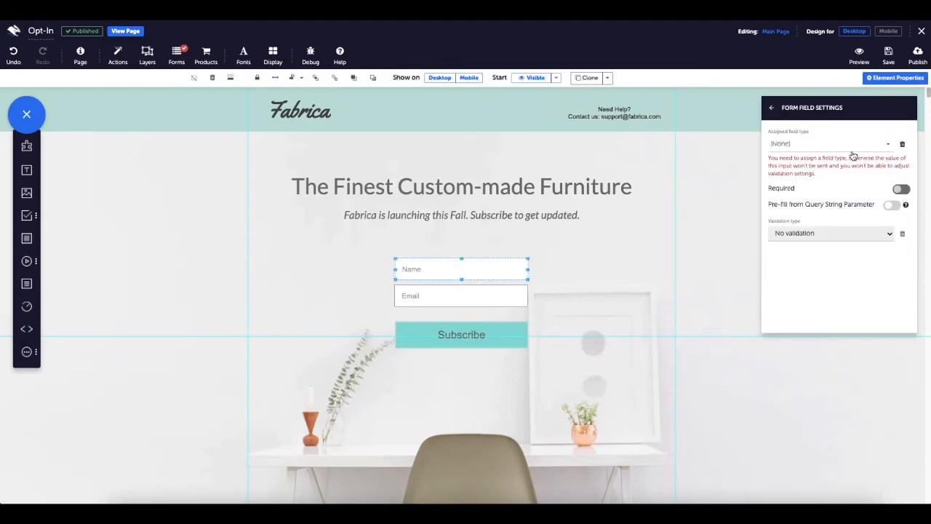
{"action": "left_click", "coordinate": [829, 144]}
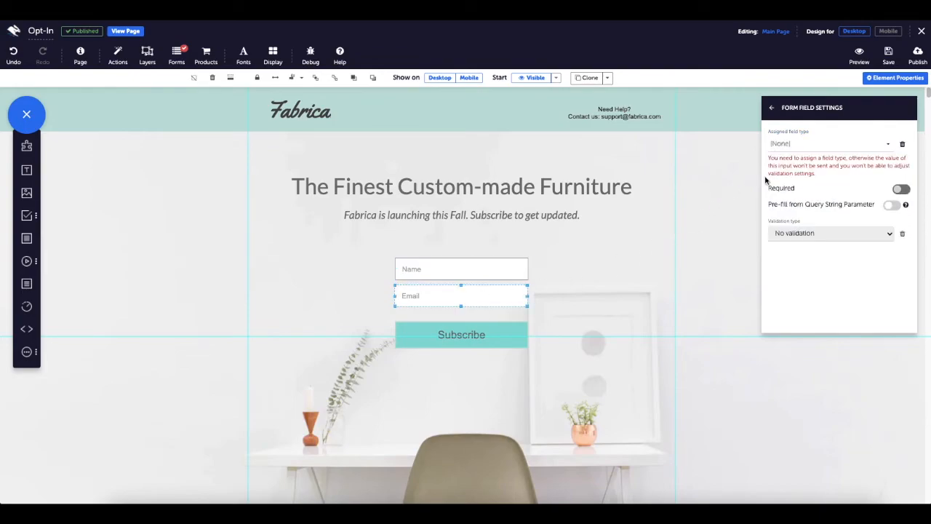
{"action": "left_click", "coordinate": [827, 144]}
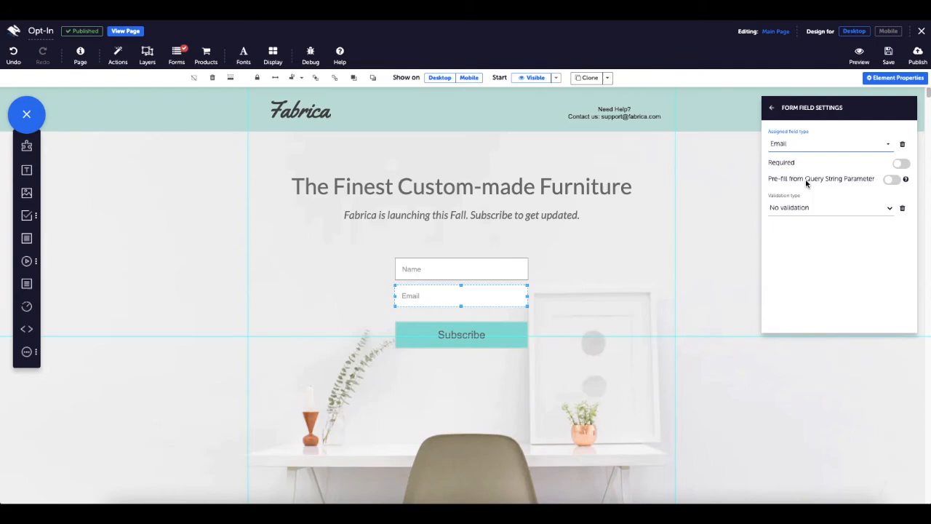
{"action": "left_click", "coordinate": [461, 334]}
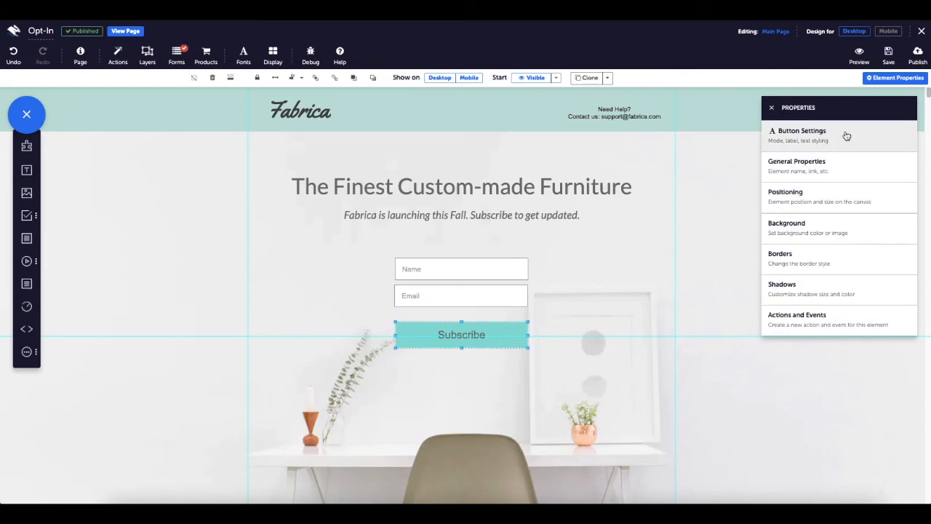
- Close the Subscribe button's Properties panel without changes
{"action": "left_click", "coordinate": [804, 131]}
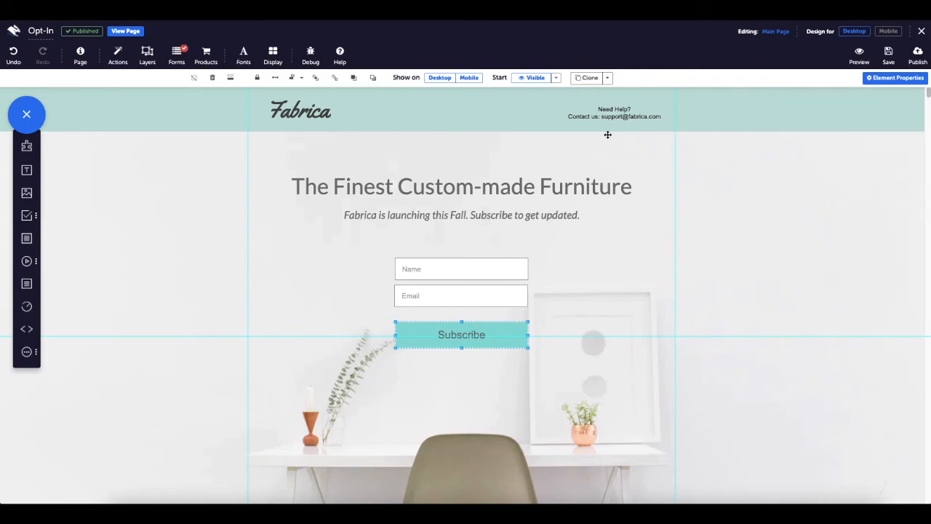
{"action": "mouse_move", "coordinate": [653, 408]}
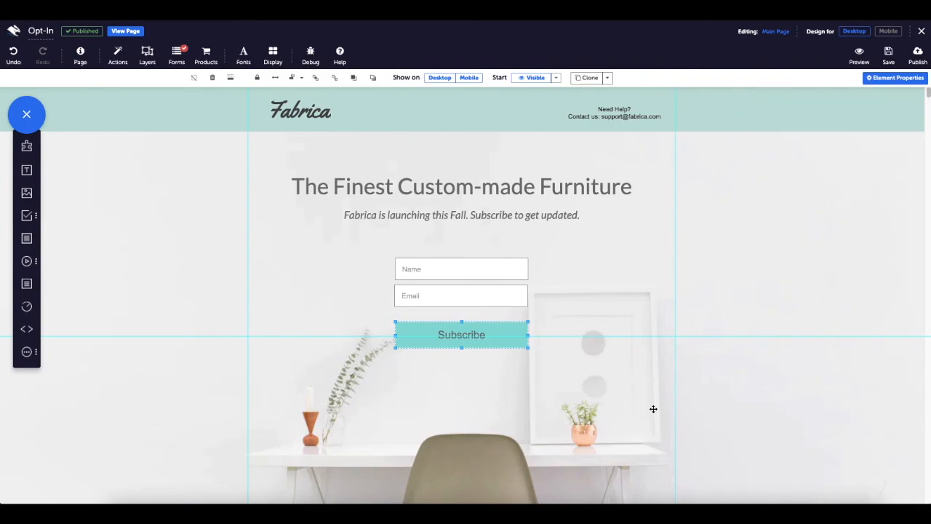